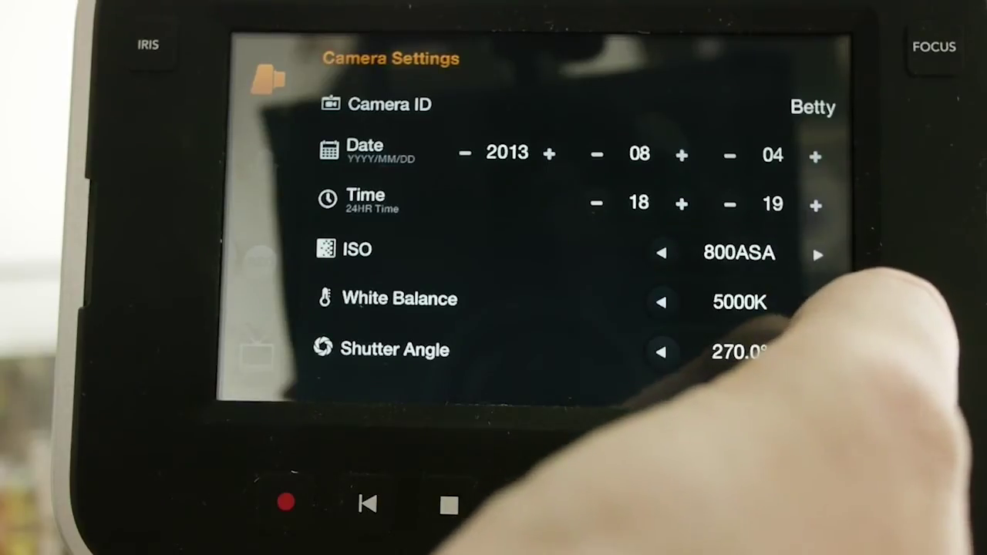
# - Switch the Ch 1 and Ch 2 input levels from Mic to Line in Audio Settings
pyautogui.click(820, 353)
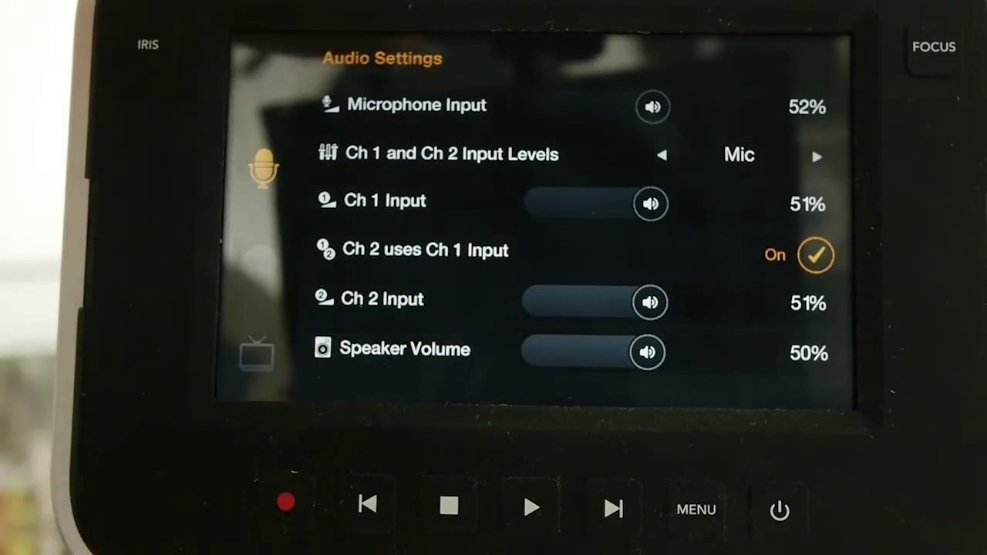
pyautogui.click(818, 156)
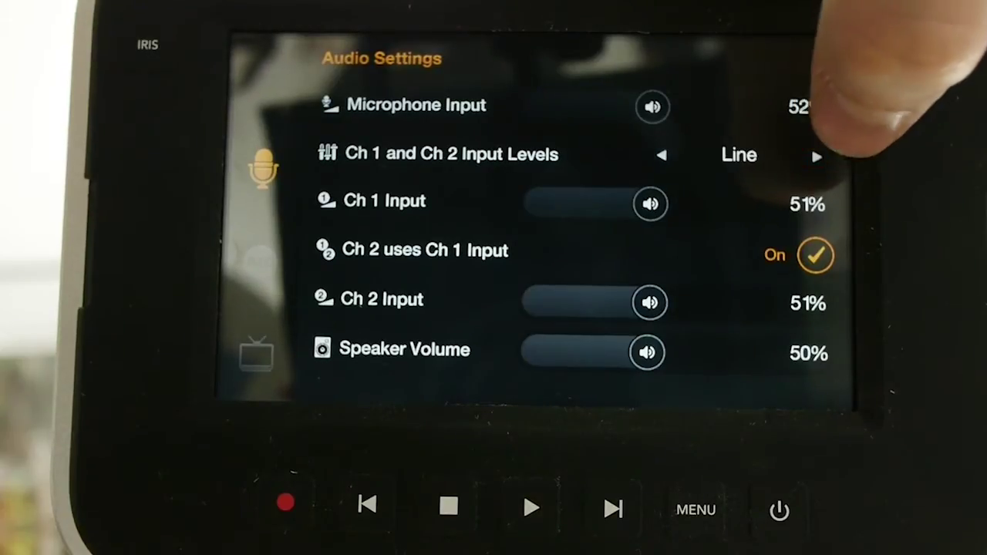
pyautogui.click(818, 155)
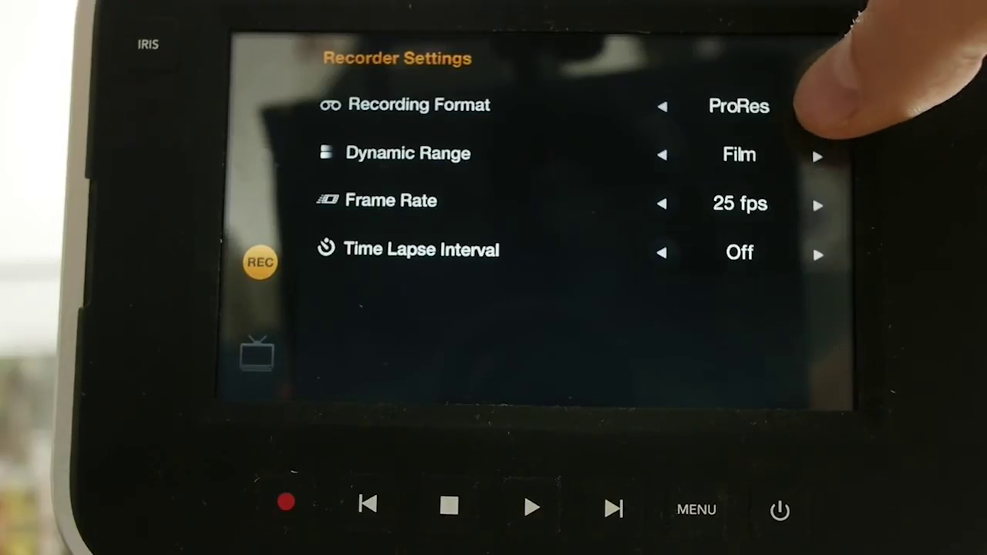
# - Set the recording format to DNxHD and the dynamic range to Film
pyautogui.click(820, 106)
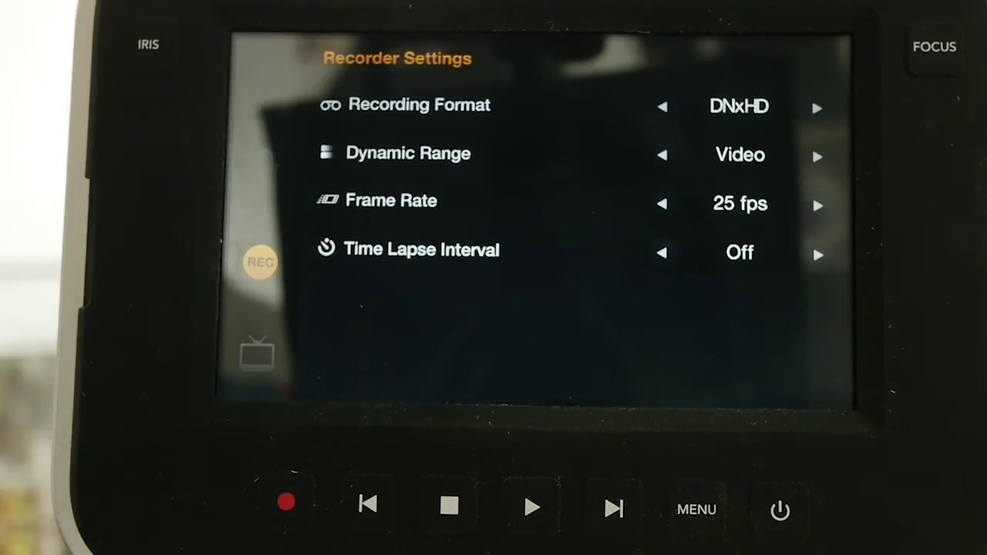
pyautogui.click(819, 156)
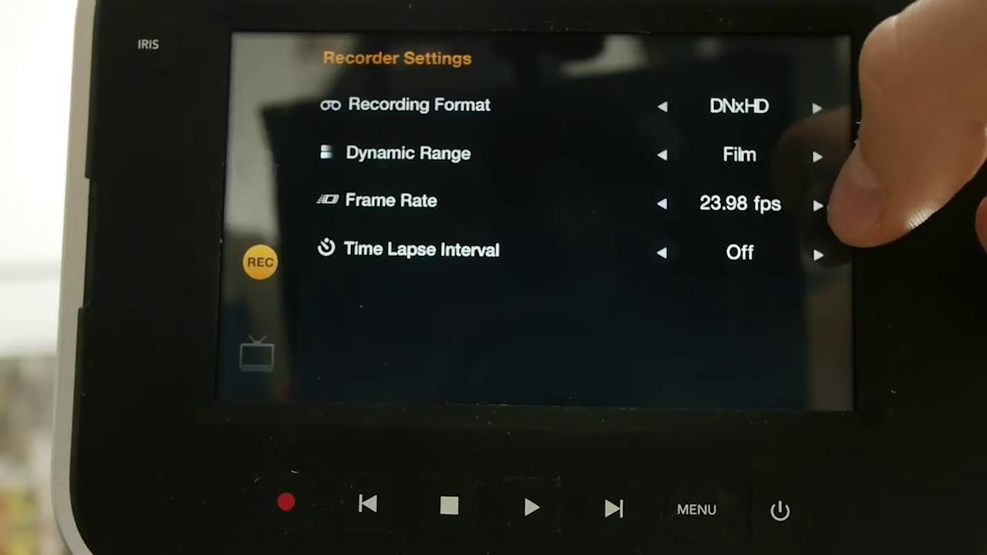
# - Return the frame rate to 25 fps and set the time-lapse interval to 8 mins
pyautogui.click(819, 205)
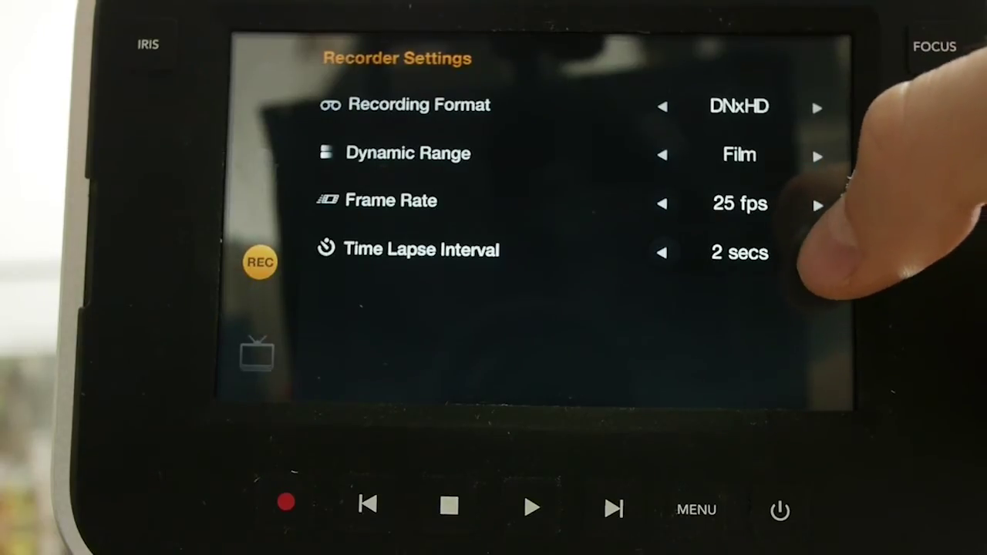
pyautogui.click(819, 252)
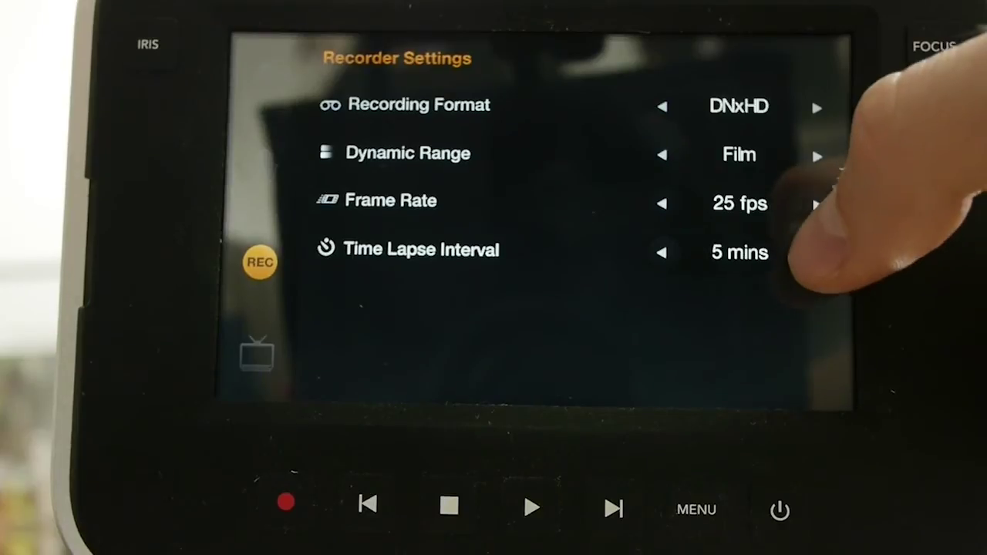
pyautogui.click(816, 252)
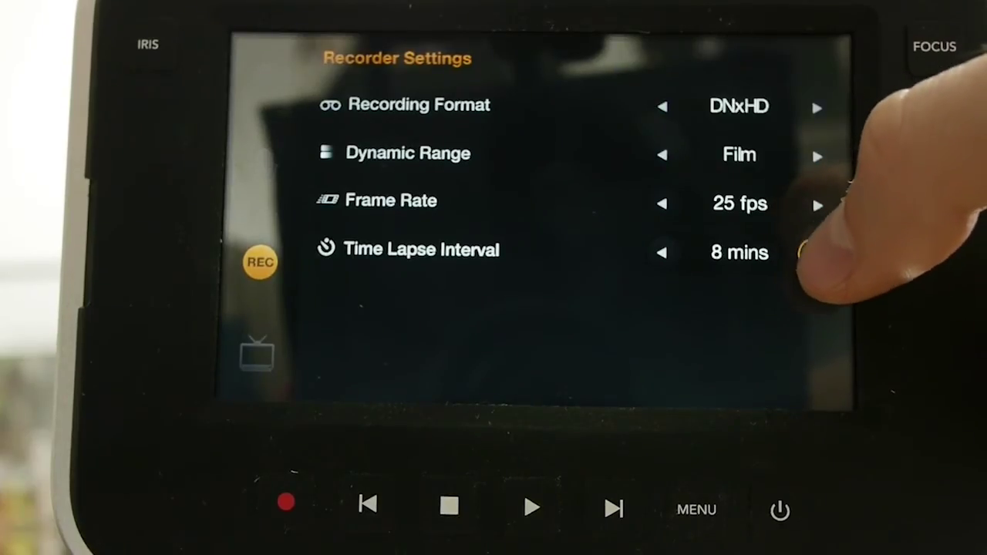